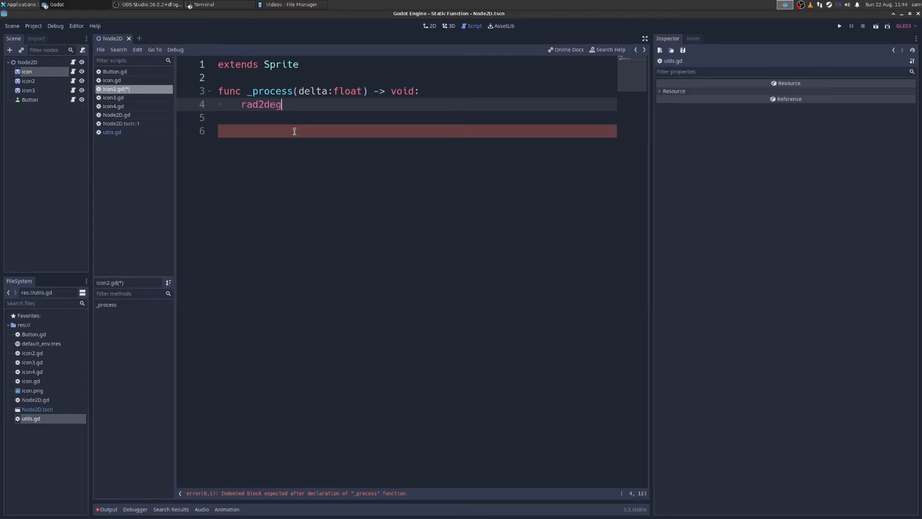
In icon2.gd, replace the unfinished rad2deg call in _process with Utils.is_even(delta)
key(BackSpace)
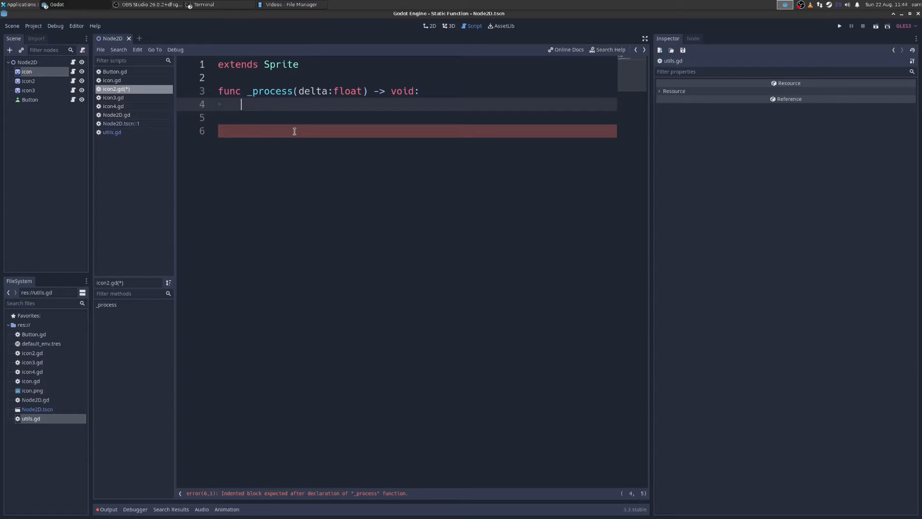
text(db2l)
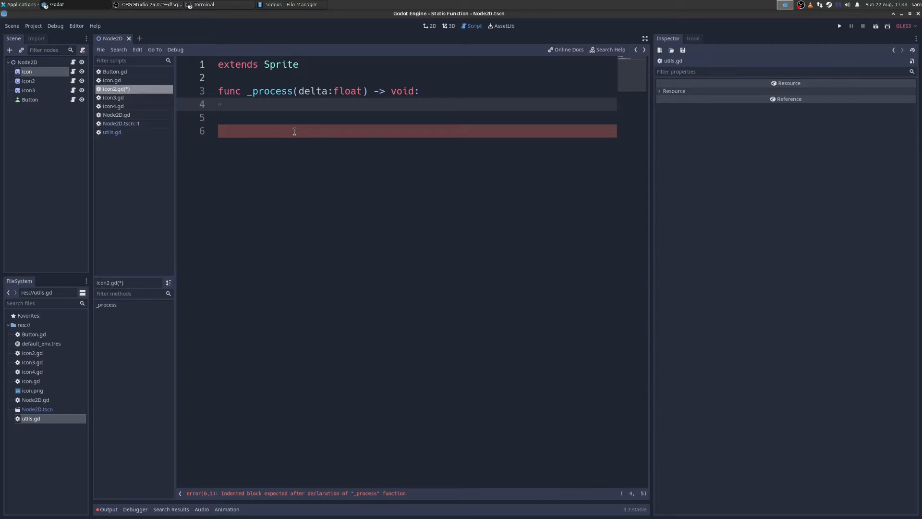
click(241, 104)
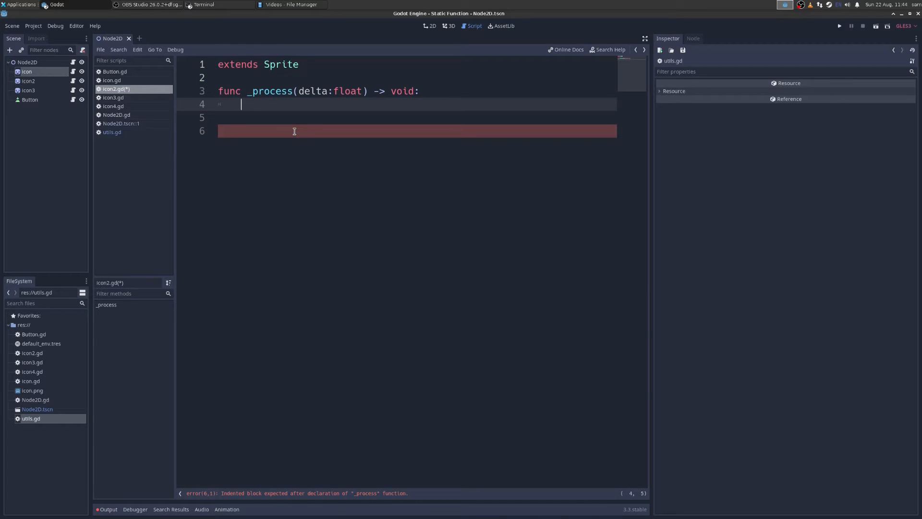
text(Utils.)
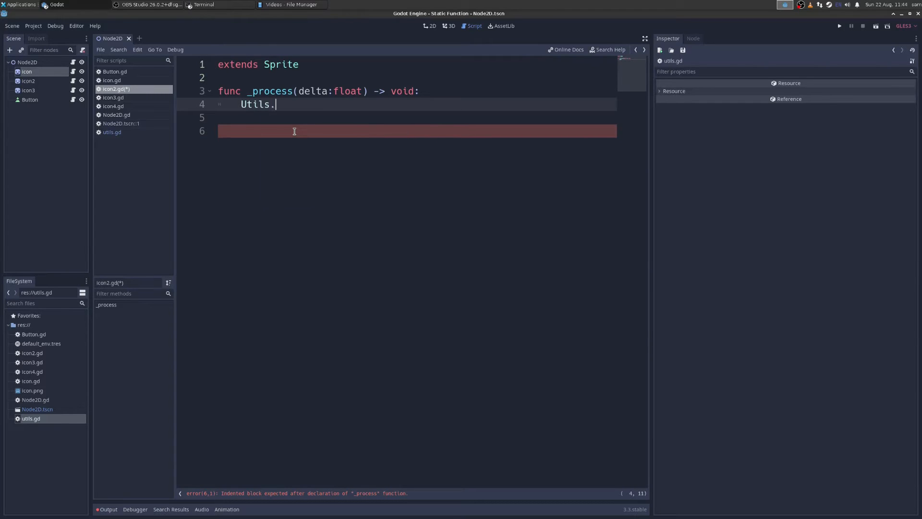
text(is_even)
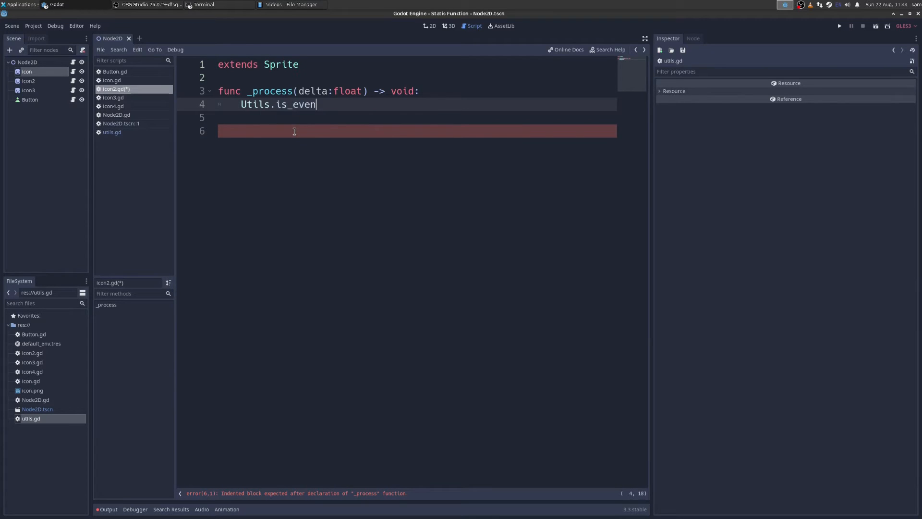
text(()
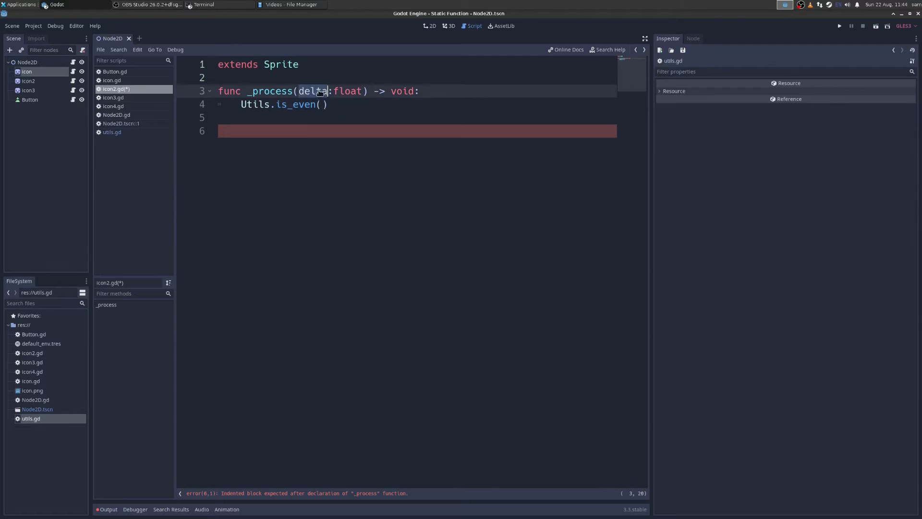
text(delta)
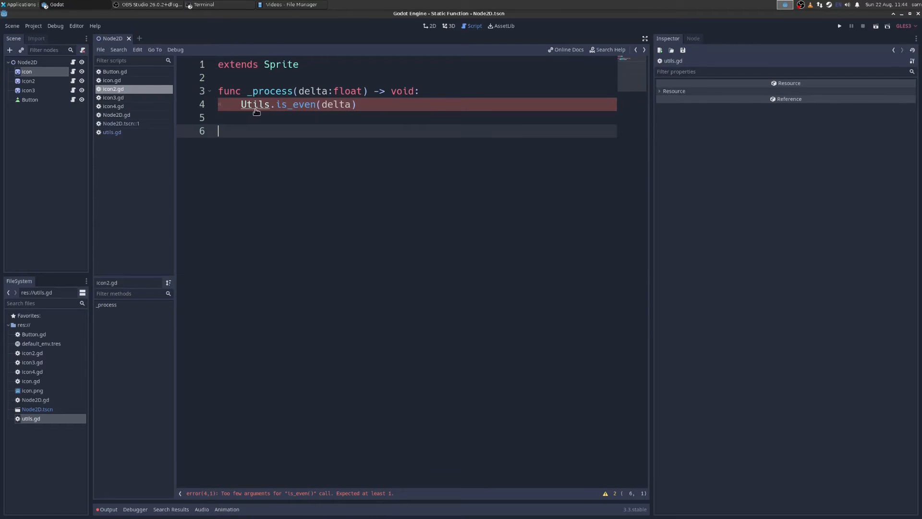
Inspect the static is_even function in utils.gd, then switch to the Node2D.tscn built-in script
click(112, 132)
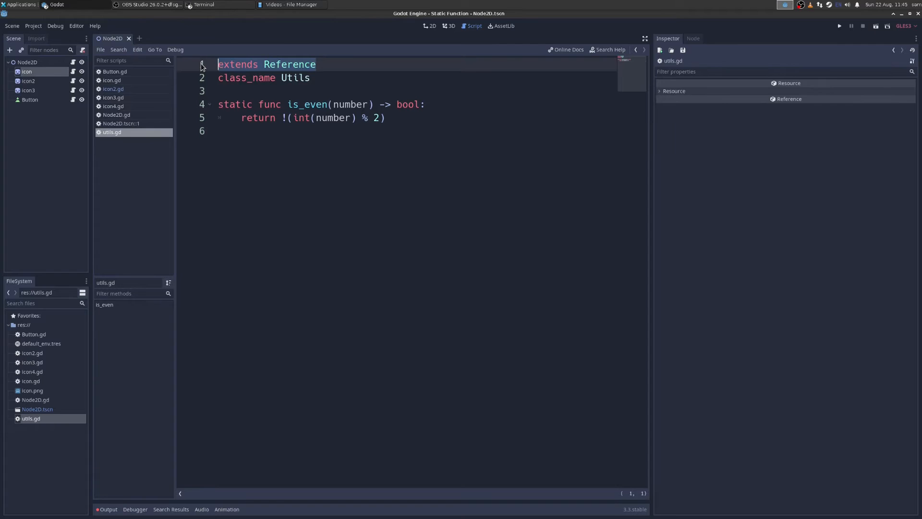
click(219, 77)
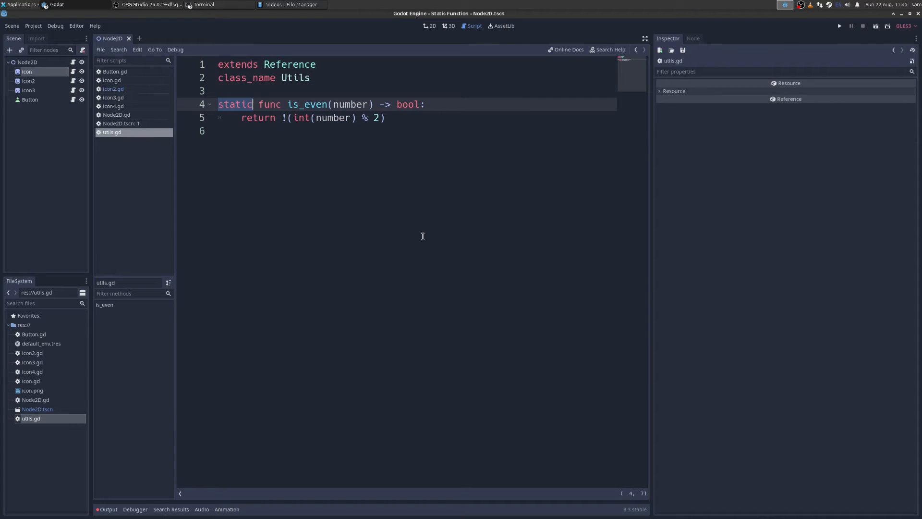
click(113, 89)
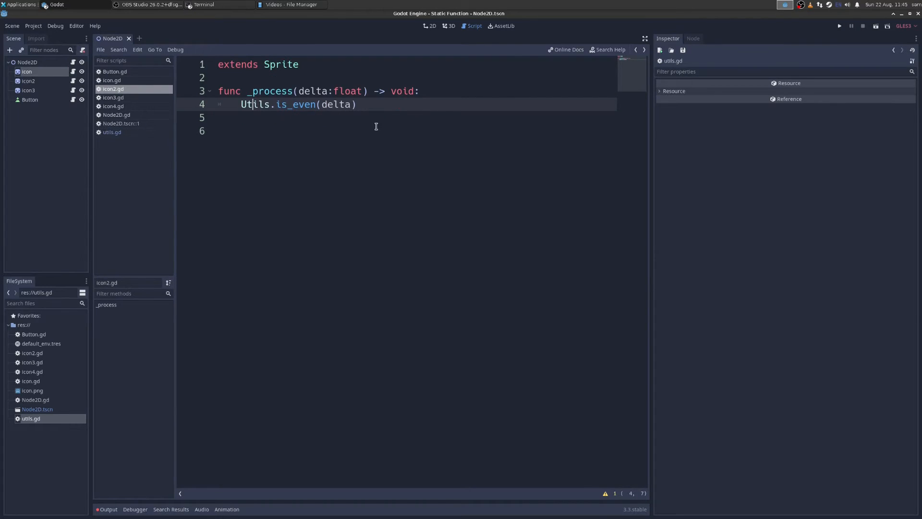
mouse_move(395, 99)
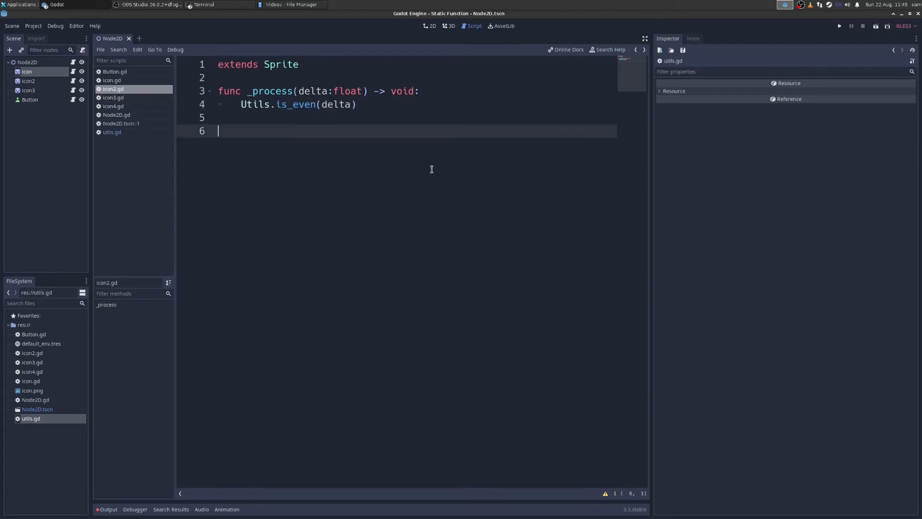
click(121, 123)
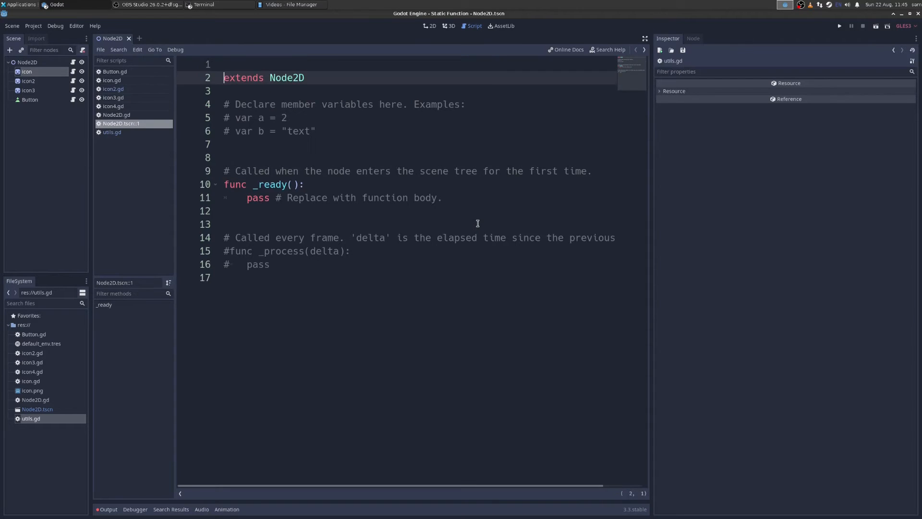
Add 'static func inverse(number) -> float:' returning 1.0 - number to utils.gd
click(112, 131)
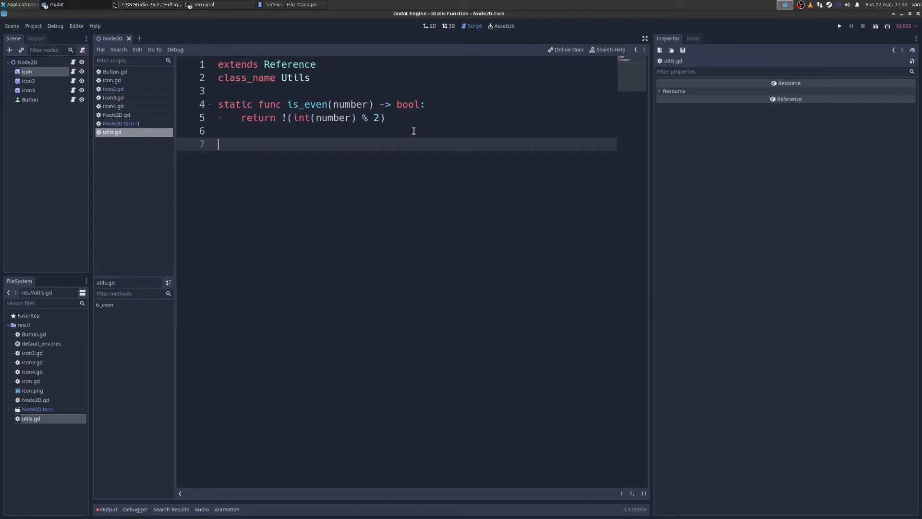
text(static fun)
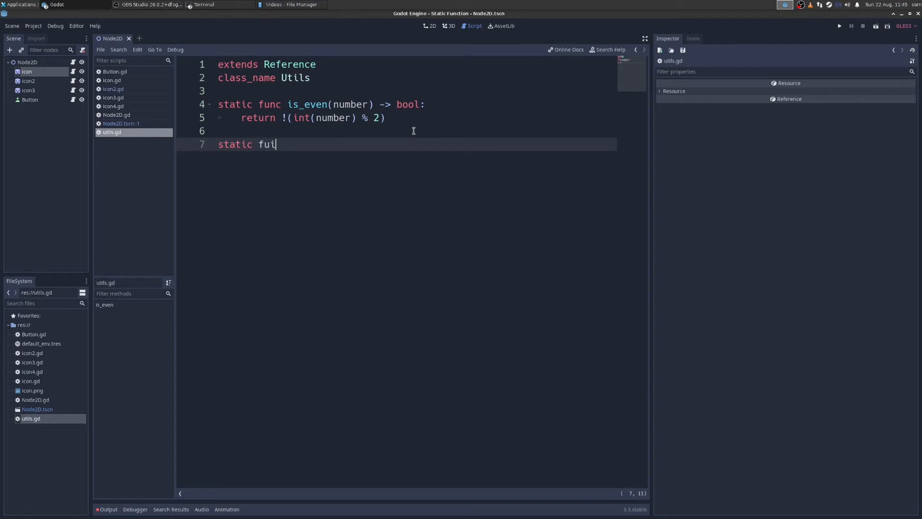
text(nc i)
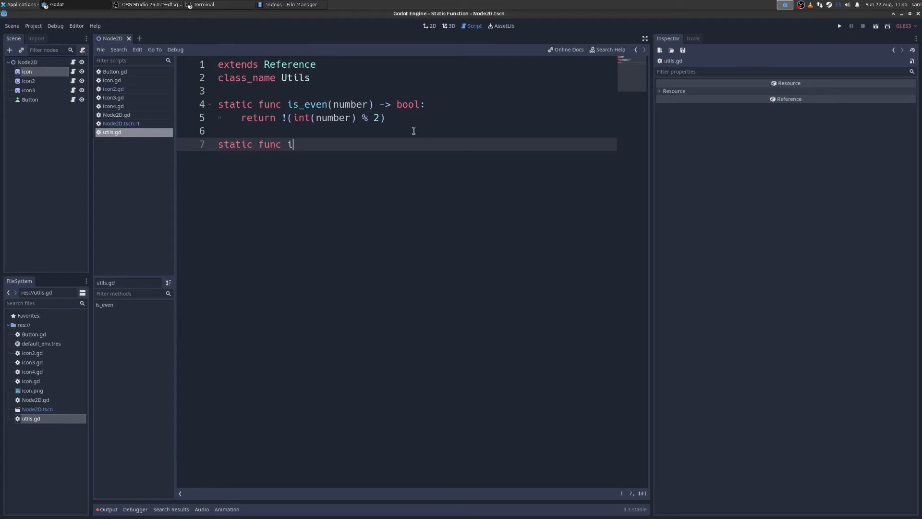
text(nverse())
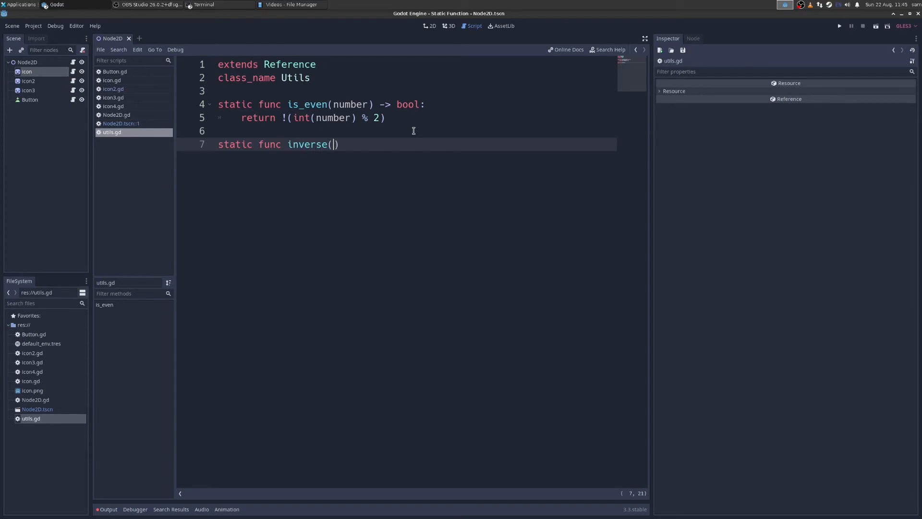
text(number) -)
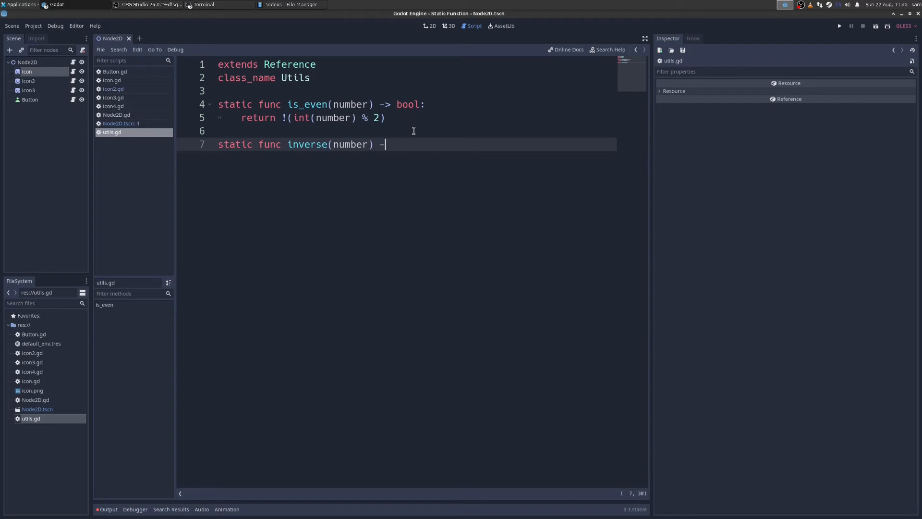
text(flaot:)
text(return 1.)
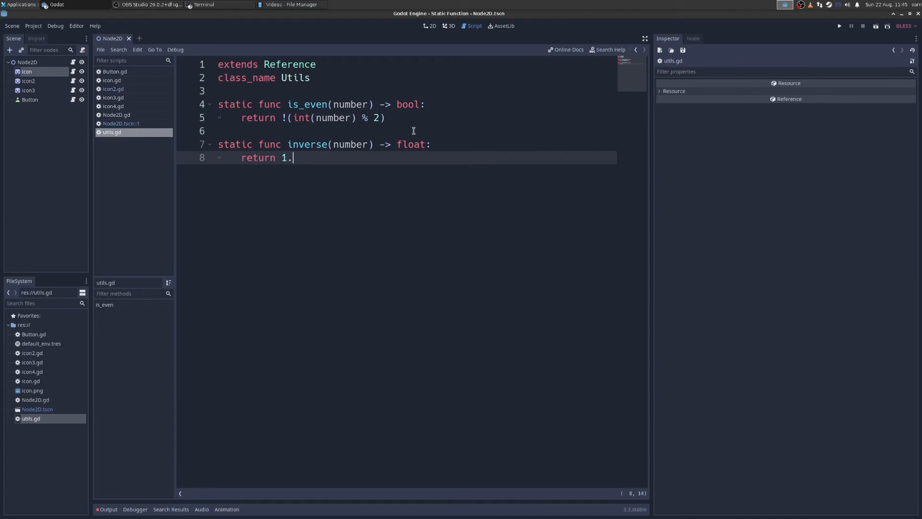
text(0 - number)
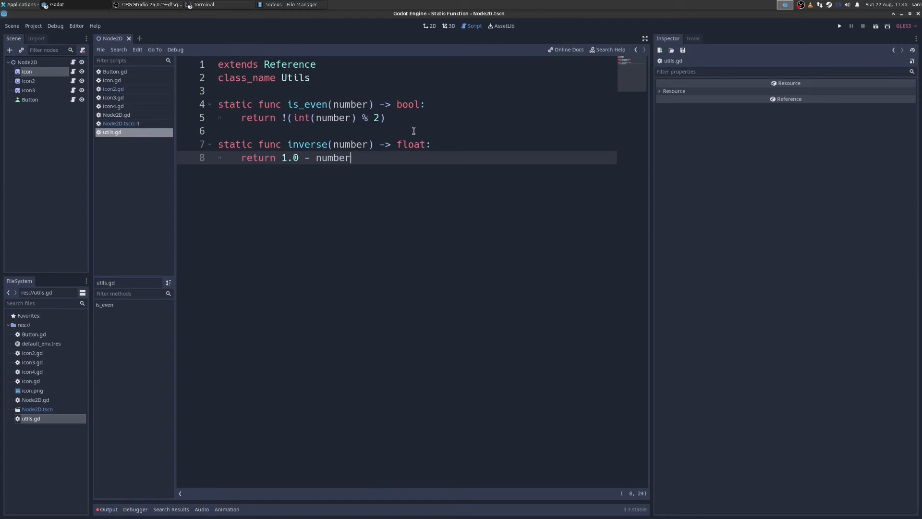
click(122, 123)
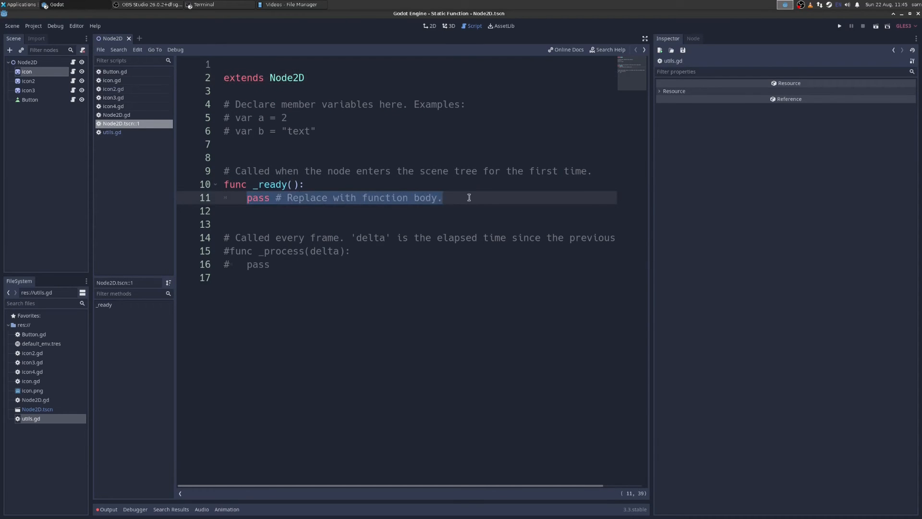
Replace pass in the Node2D script's _ready with Utils.inverse(123.0)
text(Utils.inverse(123)
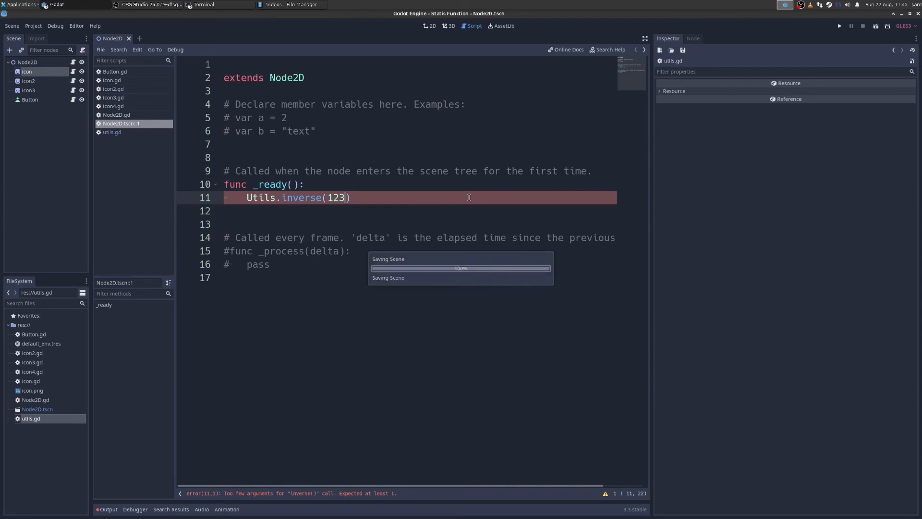
text(.0)
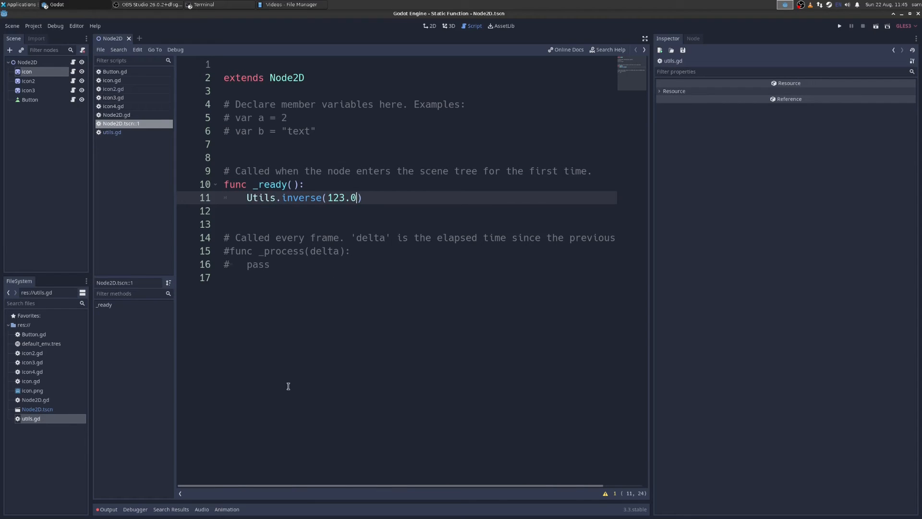
mouse_move(383, 341)
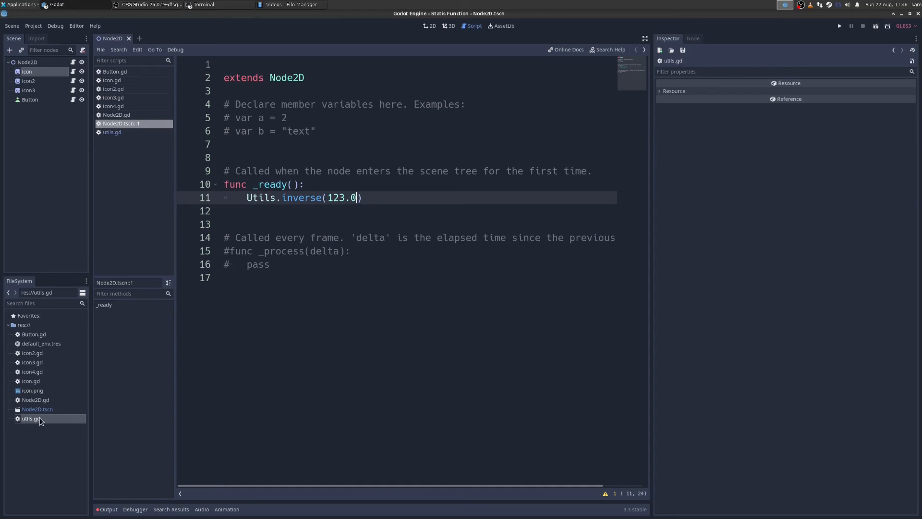
Declare 'var sam = 0' below class_name in utils.gd and add print(sam) inside inverse
click(112, 132)
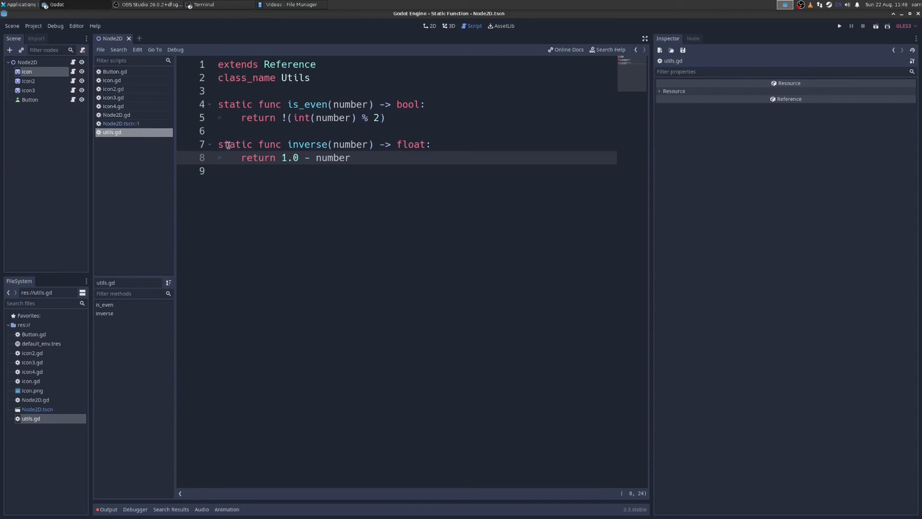
click(278, 91)
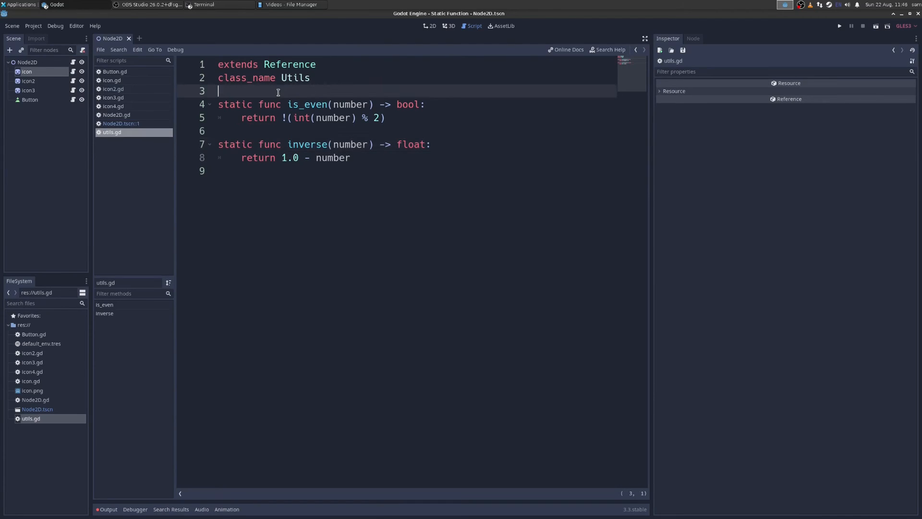
text(var)
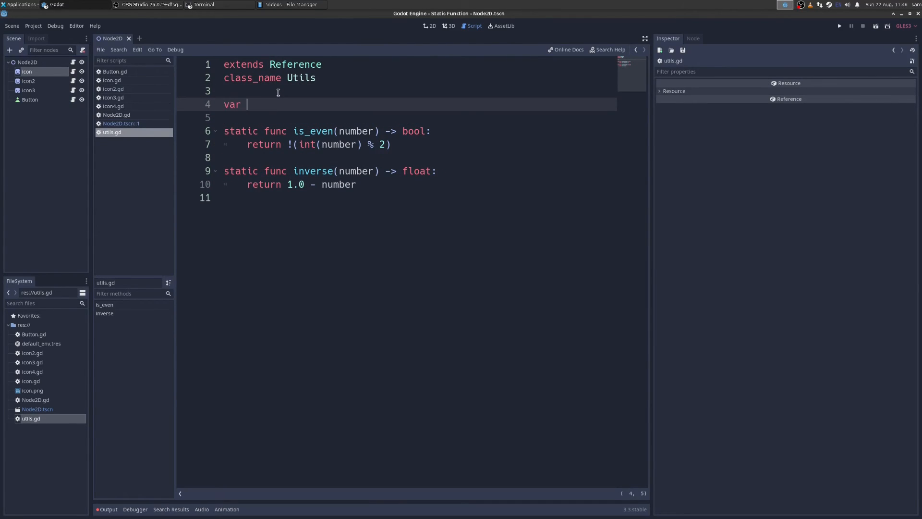
key(Return)
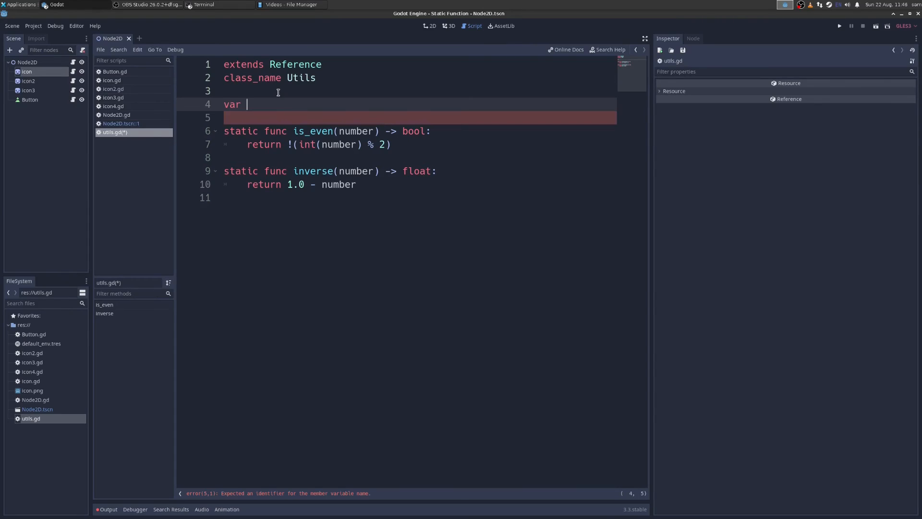
text(sam)
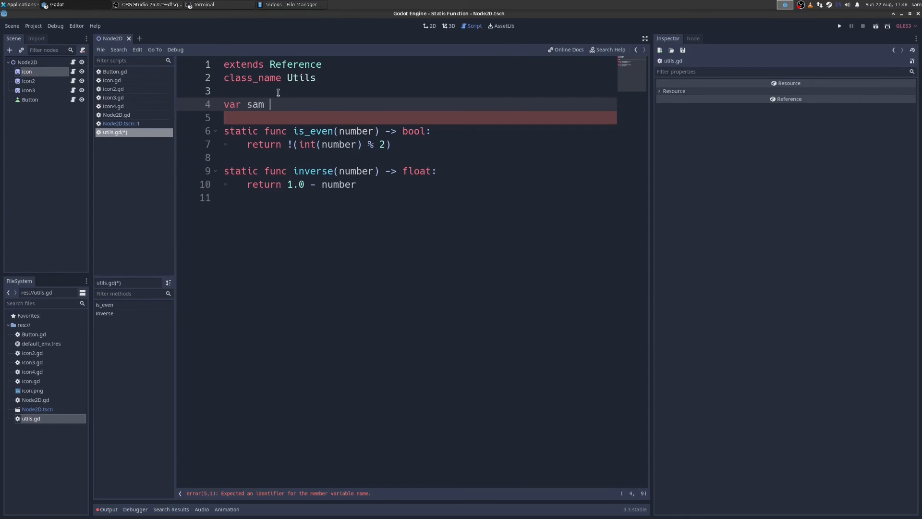
text(= 0)
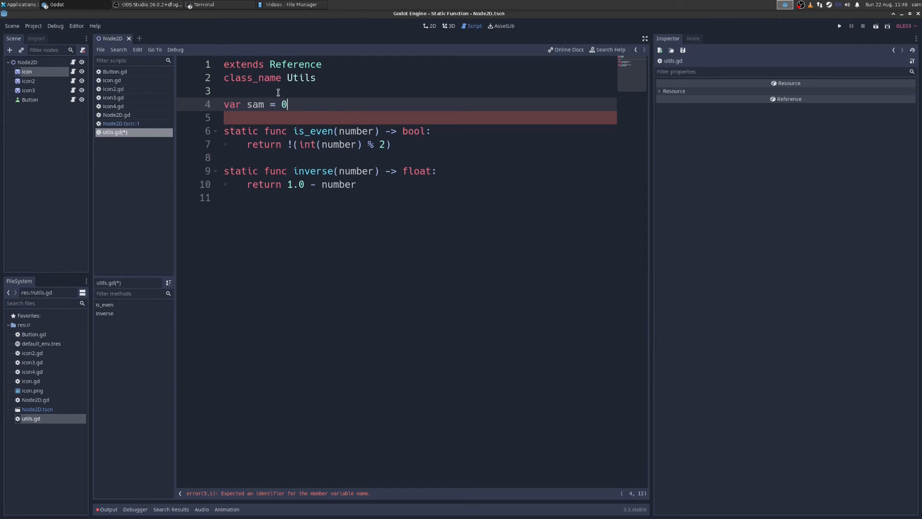
text(pr)
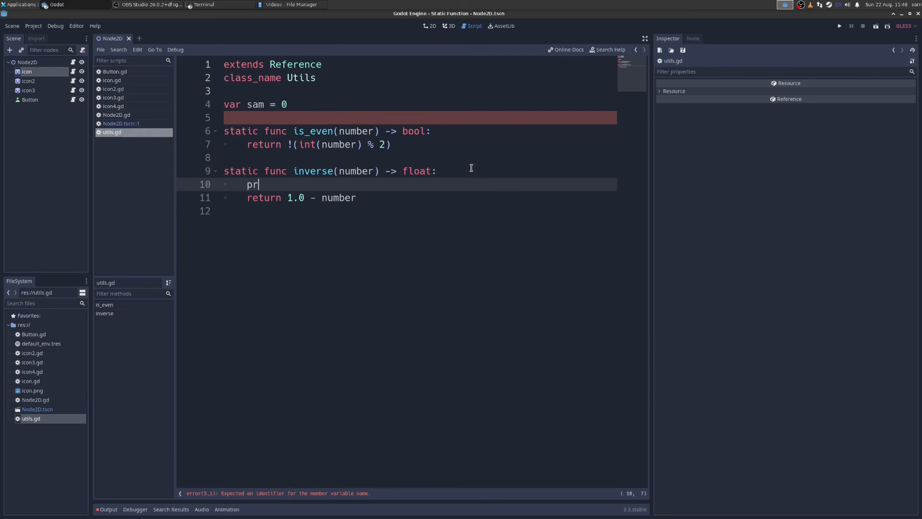
text(int(sam))
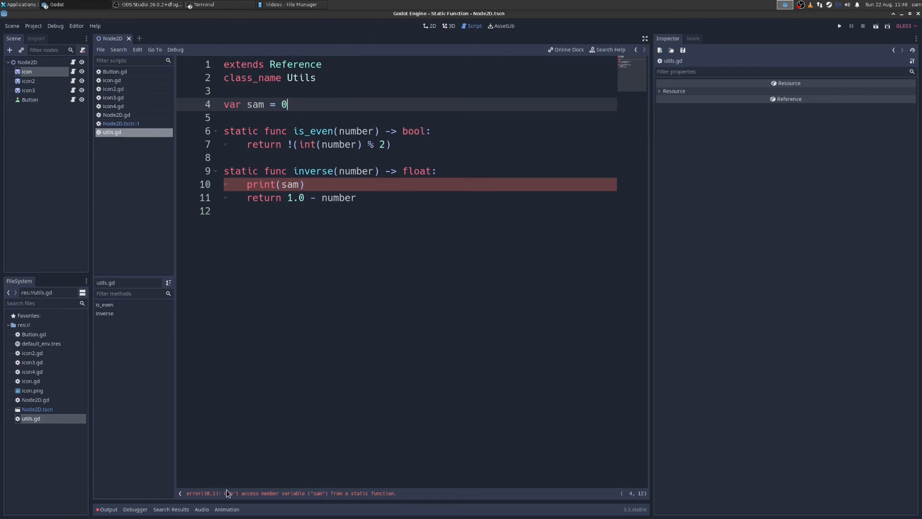
mouse_move(315, 498)
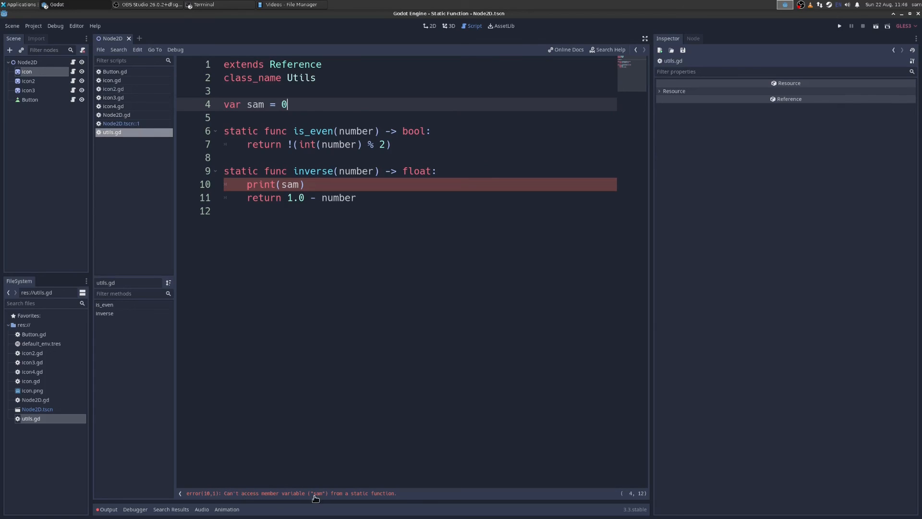
mouse_move(286, 163)
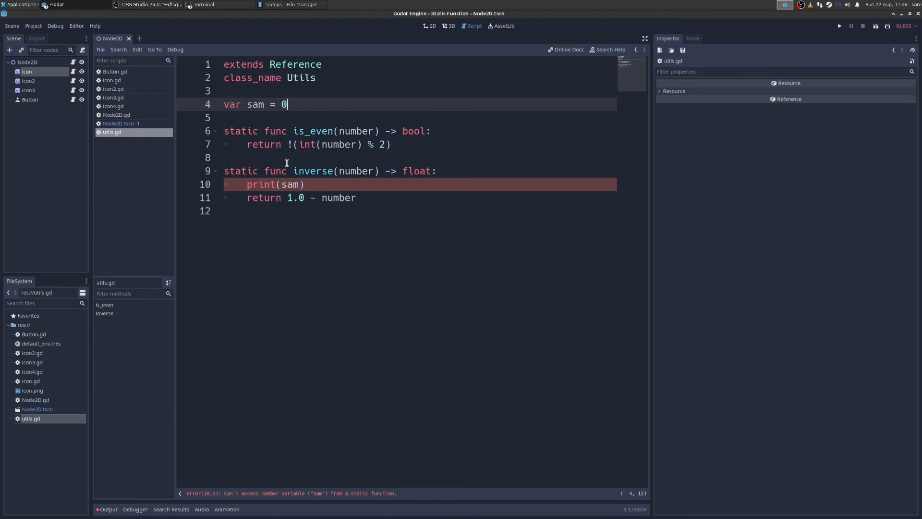
Change the sam declaration in utils.gd from var to const
text(const)
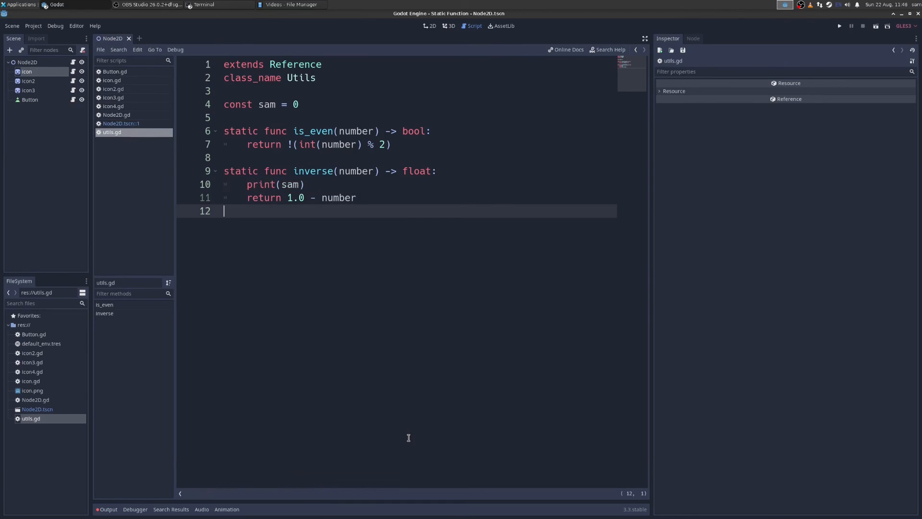
mouse_move(346, 179)
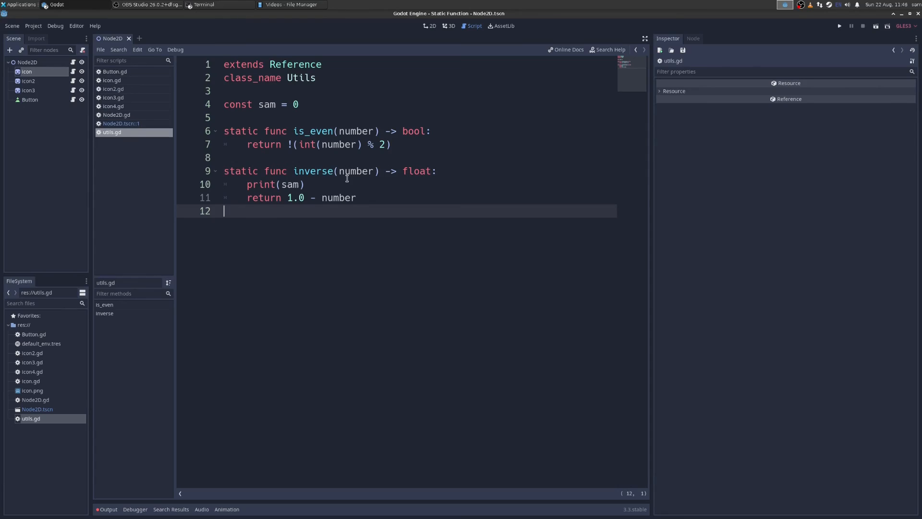
mouse_move(484, 268)
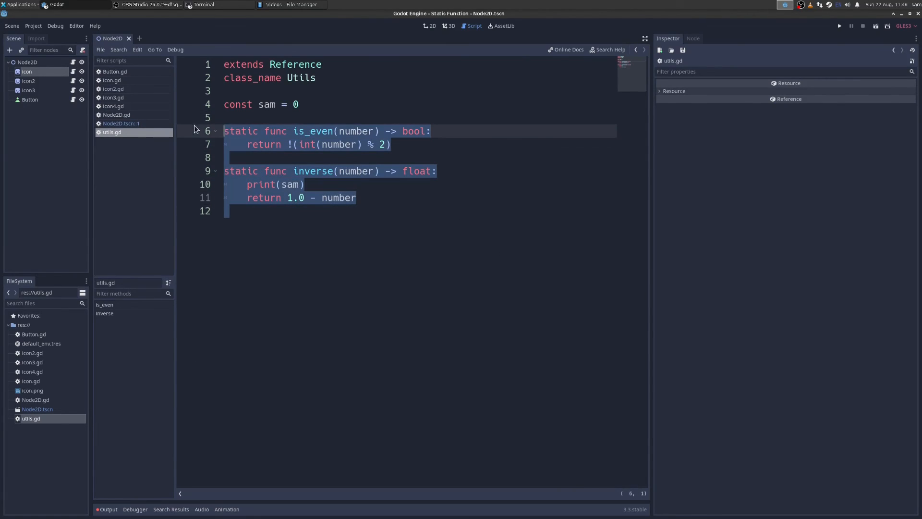
mouse_move(485, 228)
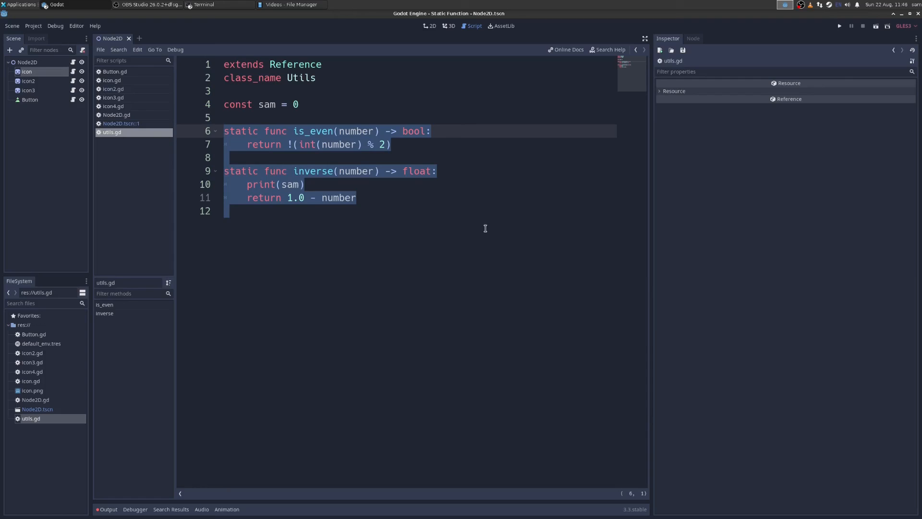